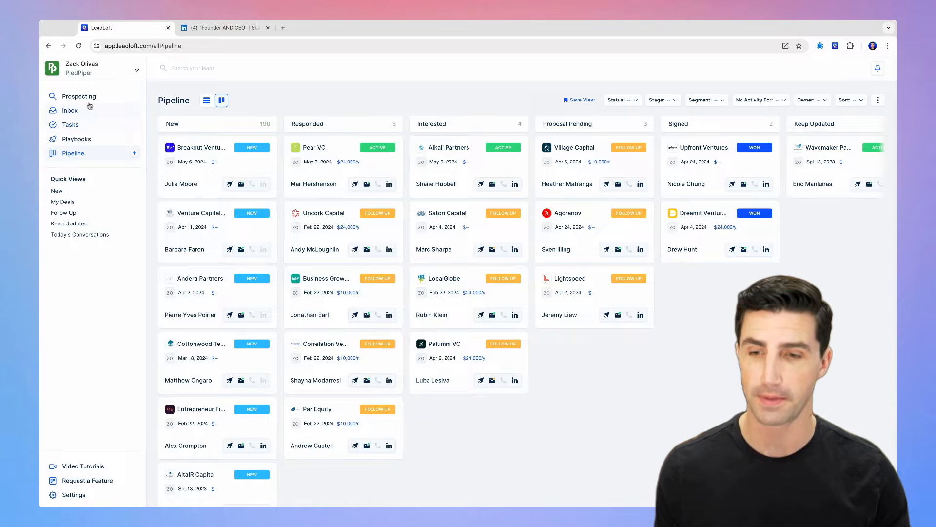
Step: Open LeadLoft's Prospector page from the Prospecting sidebar entry
{"action": "left_click", "coordinate": [79, 95]}
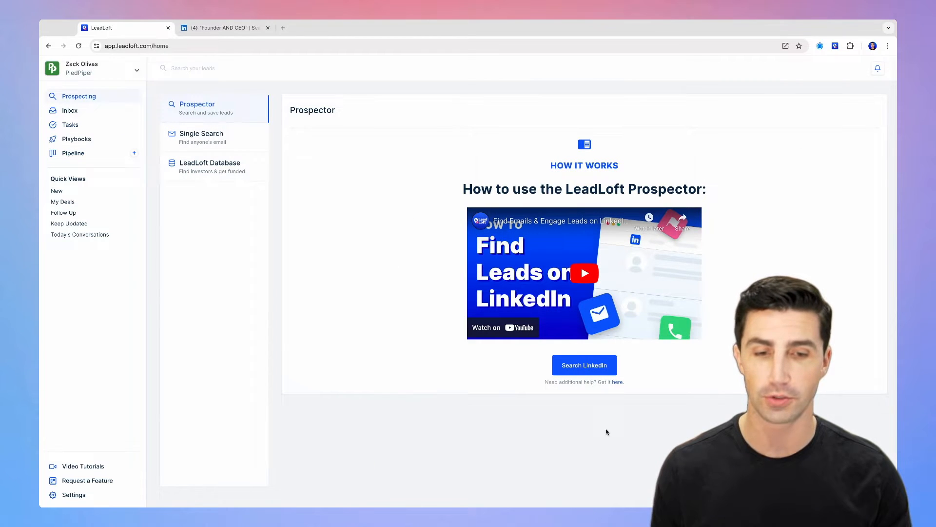
{"action": "mouse_move", "coordinate": [609, 420]}
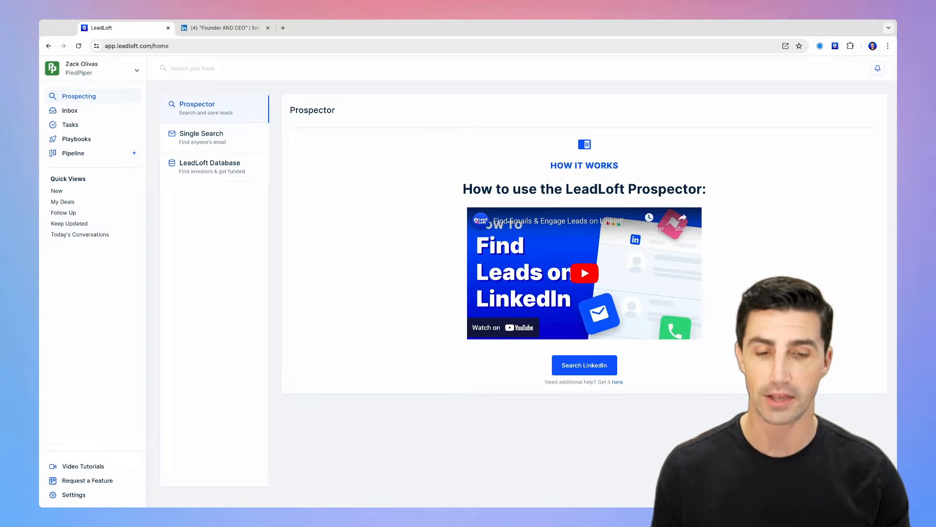
{"action": "mouse_move", "coordinate": [779, 110]}
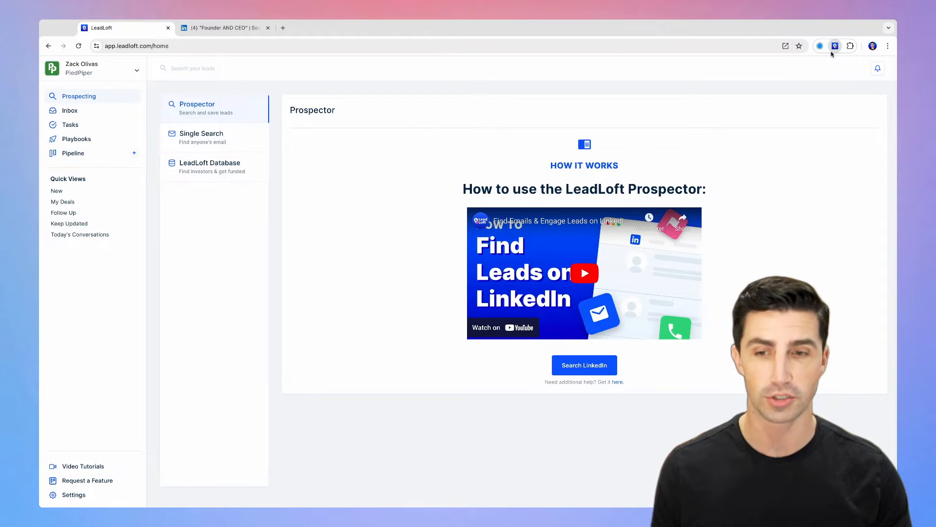
Step: Switch to the LinkedIn 'Founder AND CEO' people search results
{"action": "left_click", "coordinate": [224, 27]}
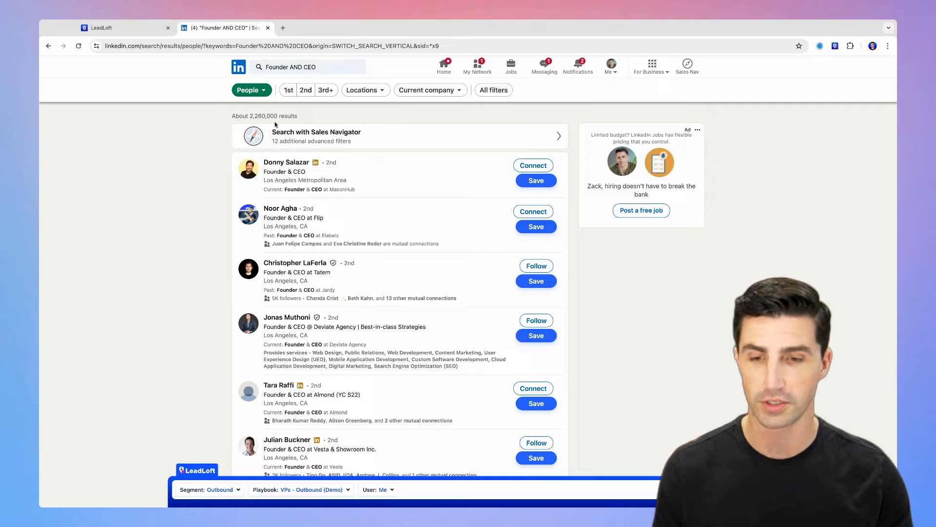
{"action": "mouse_move", "coordinate": [286, 162]}
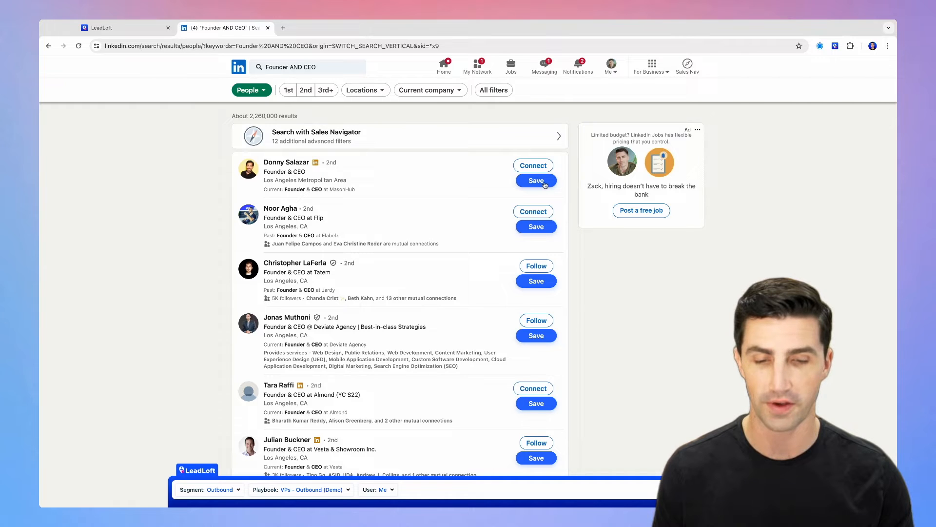
{"action": "left_click", "coordinate": [535, 181]}
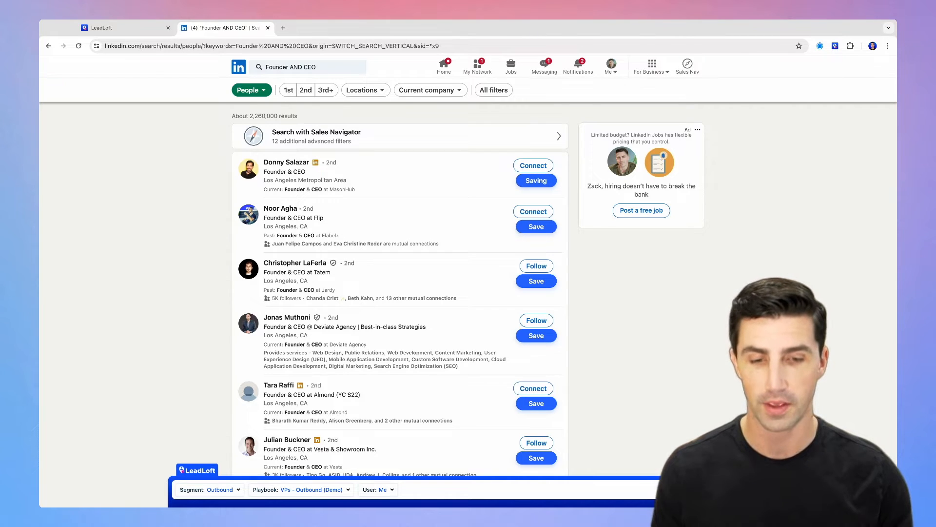
{"action": "left_click", "coordinate": [535, 180]}
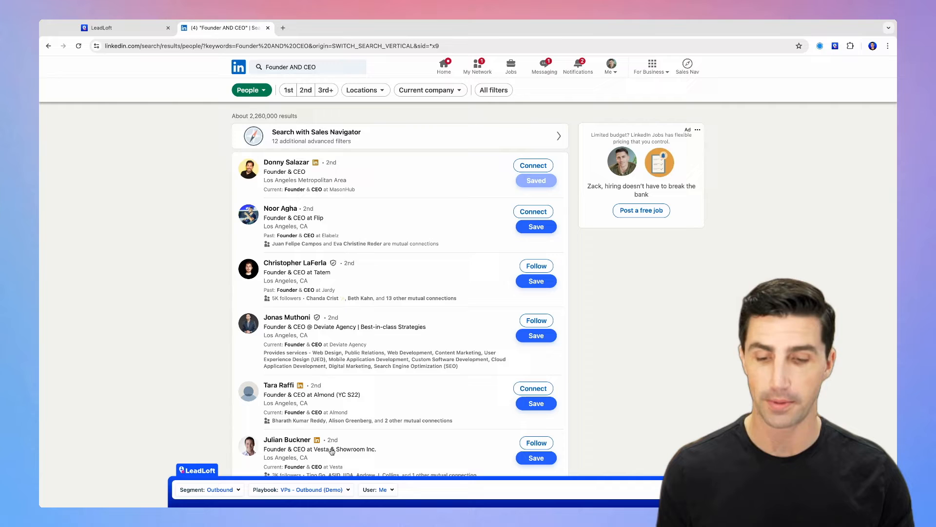
{"action": "left_click", "coordinate": [101, 27]}
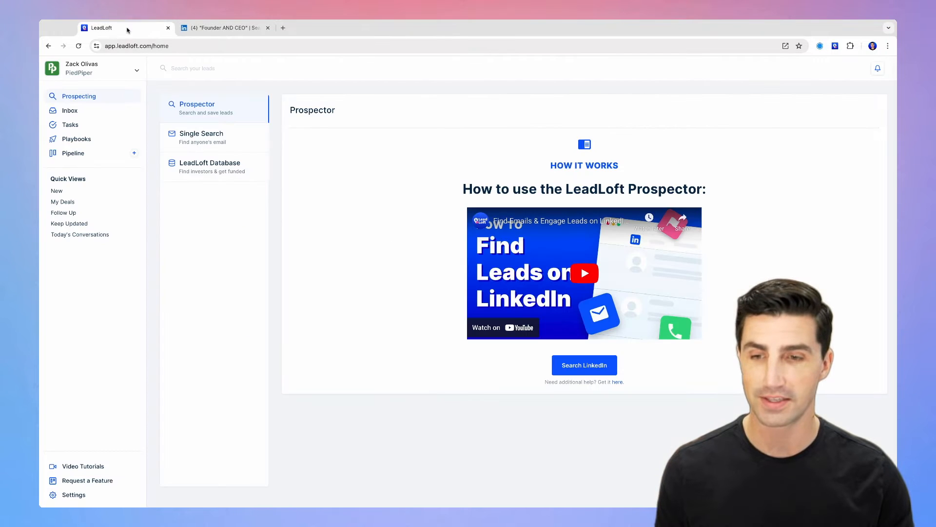
{"action": "left_click", "coordinate": [73, 152]}
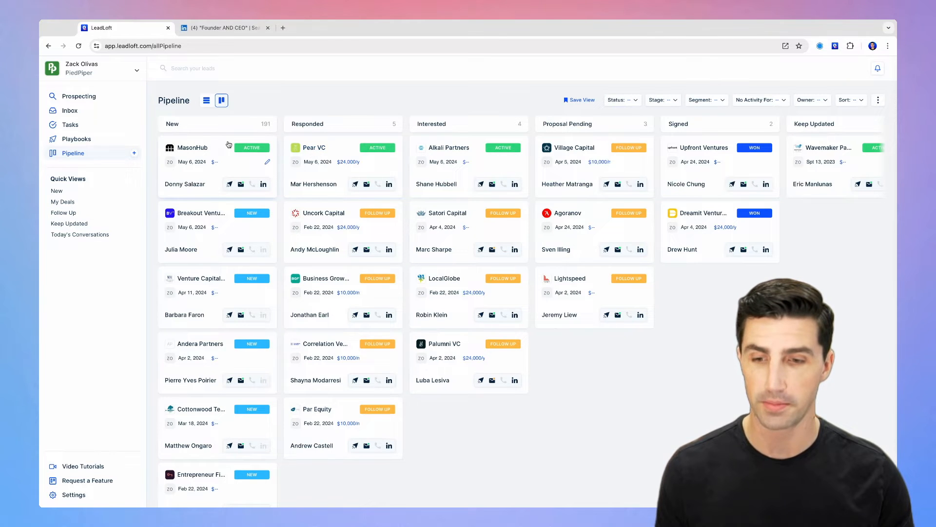
{"action": "left_click", "coordinate": [194, 148]}
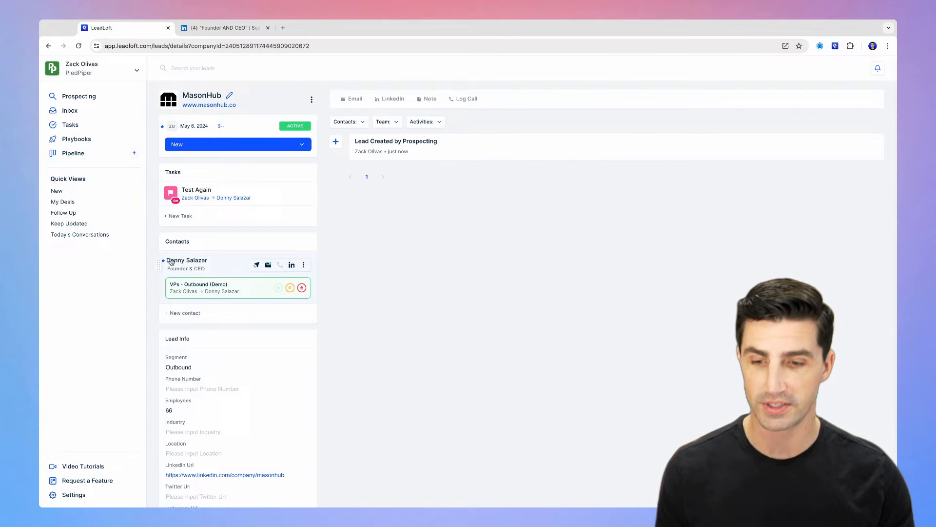
{"action": "left_click", "coordinate": [186, 264]}
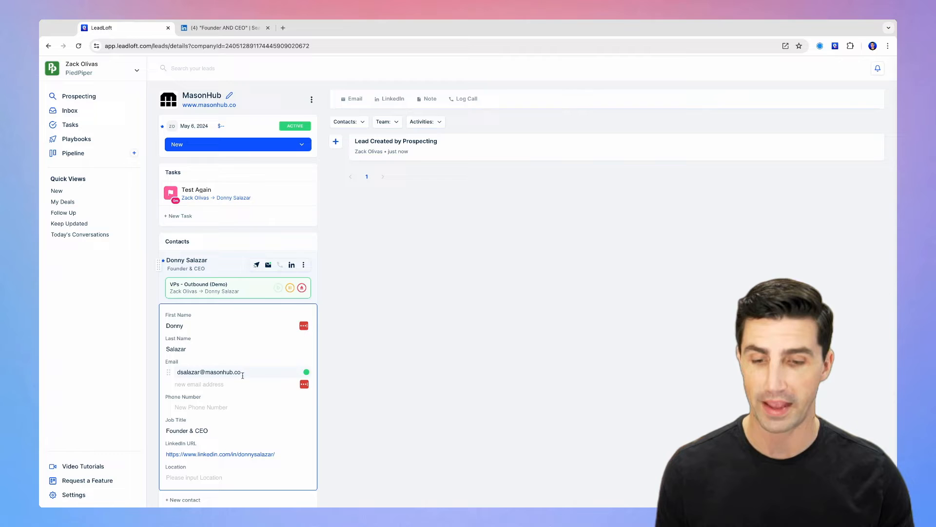
{"action": "left_click", "coordinate": [186, 264]}
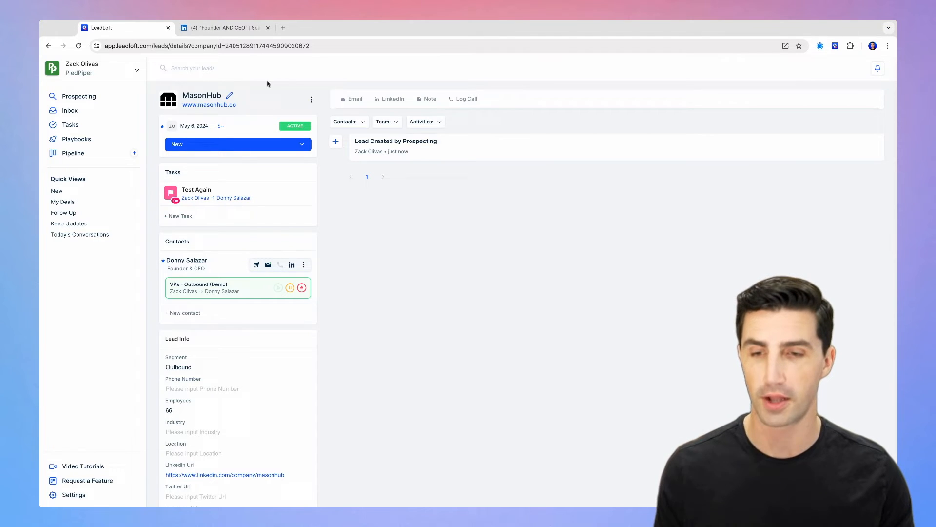
{"action": "left_click", "coordinate": [224, 28]}
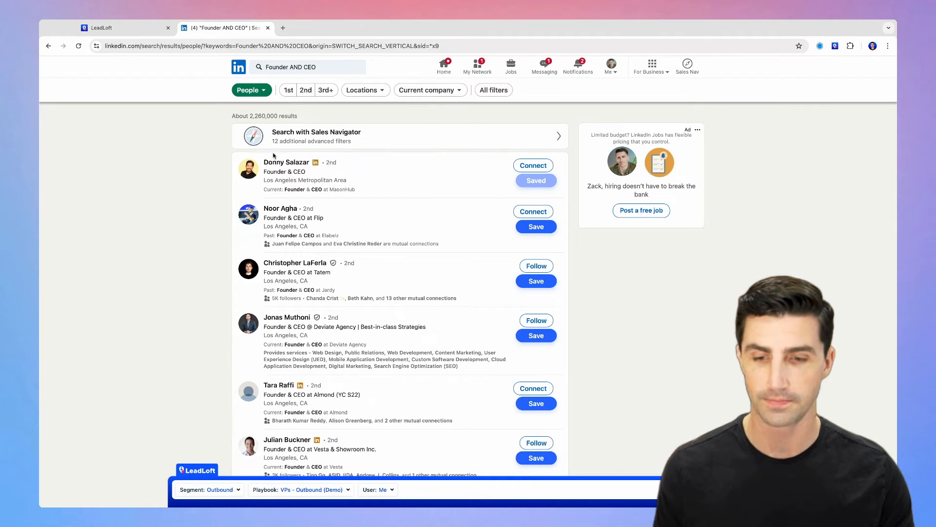
{"action": "left_click", "coordinate": [287, 162]}
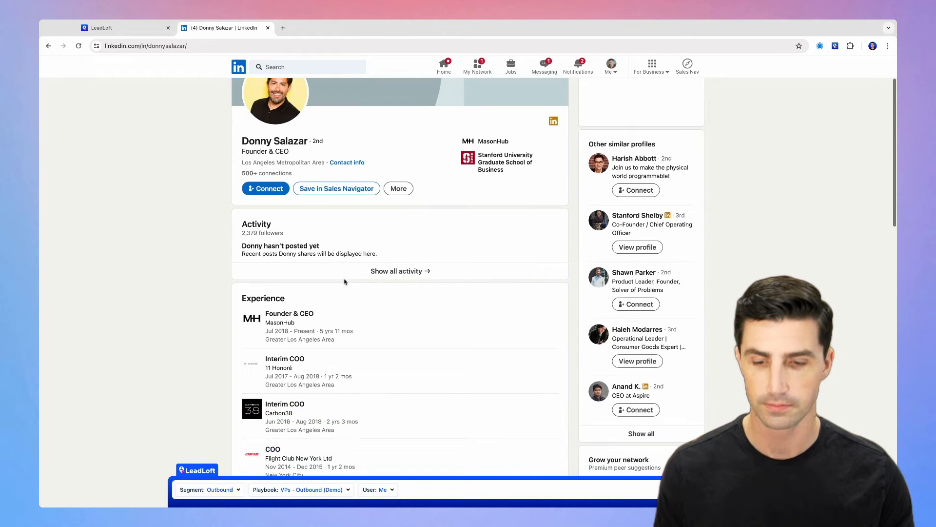
{"action": "left_click", "coordinate": [493, 141]}
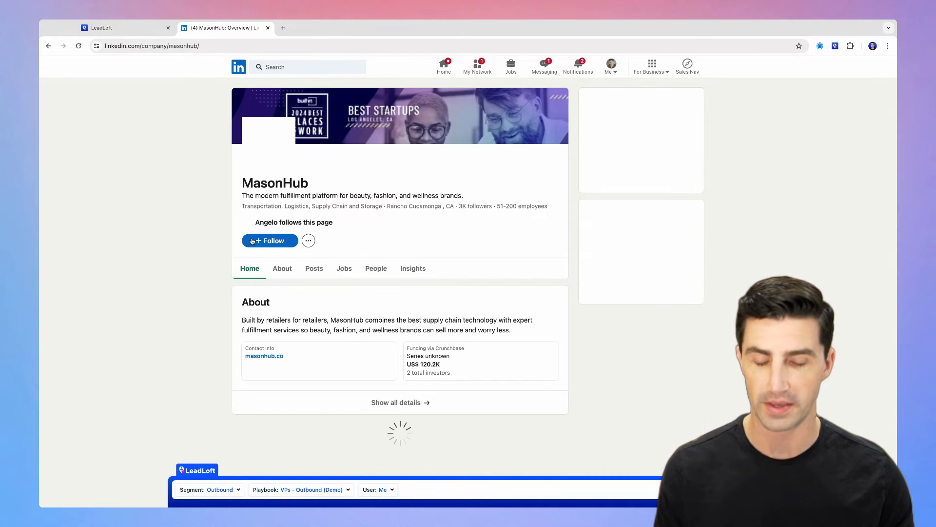
{"action": "left_click", "coordinate": [375, 268]}
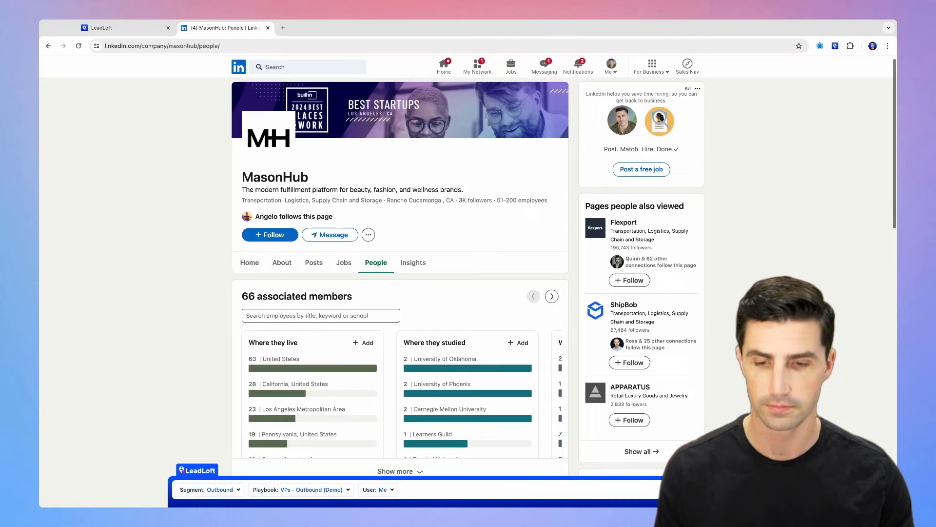
{"action": "scroll", "scroll_direction": "down", "scroll_amount": 3}
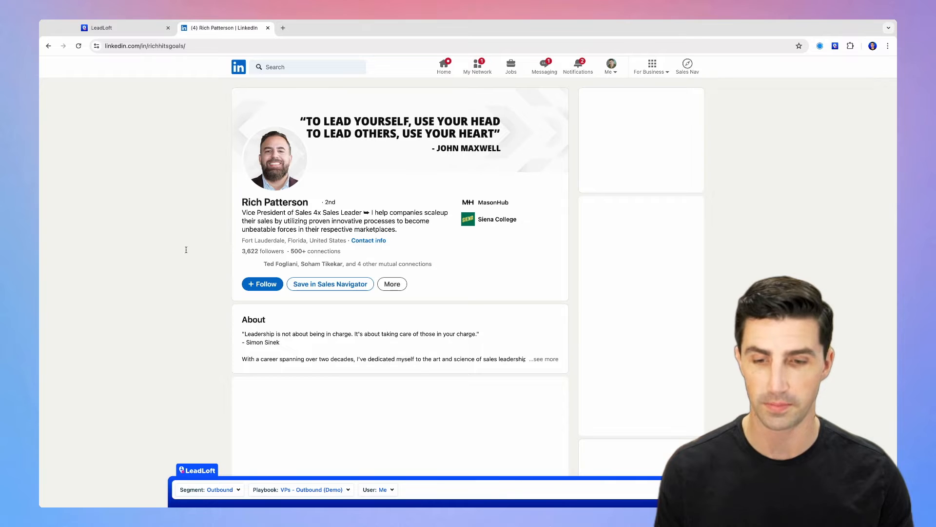
{"action": "scroll", "scroll_direction": "down", "scroll_amount": 3}
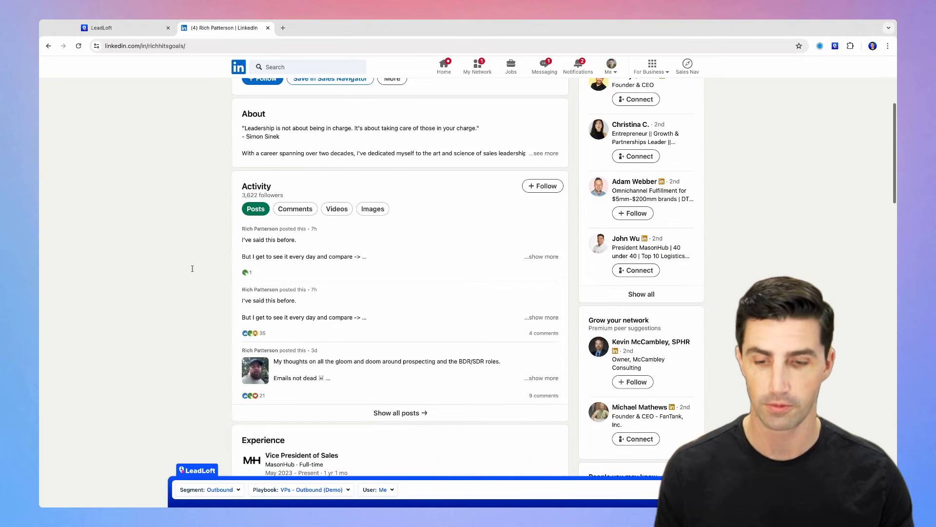
{"action": "scroll", "scroll_direction": "down", "scroll_amount": 3}
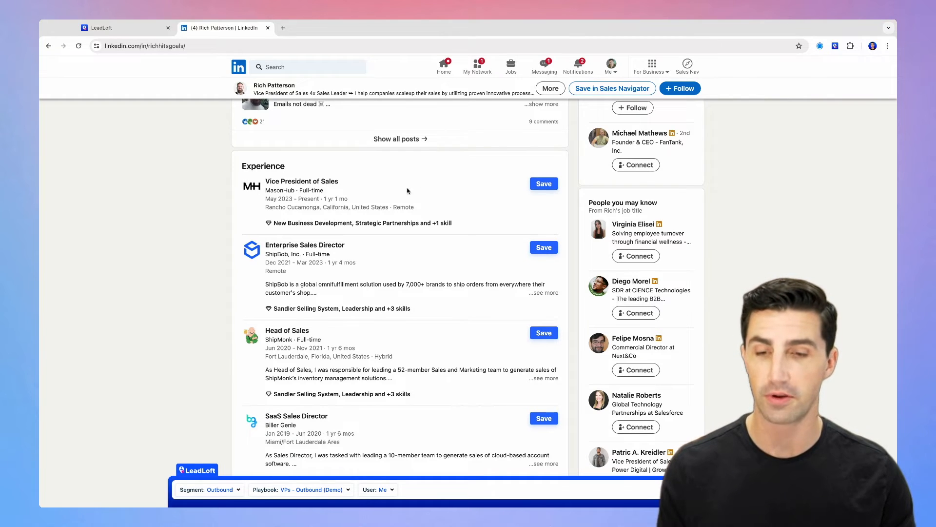
{"action": "mouse_move", "coordinate": [360, 269]}
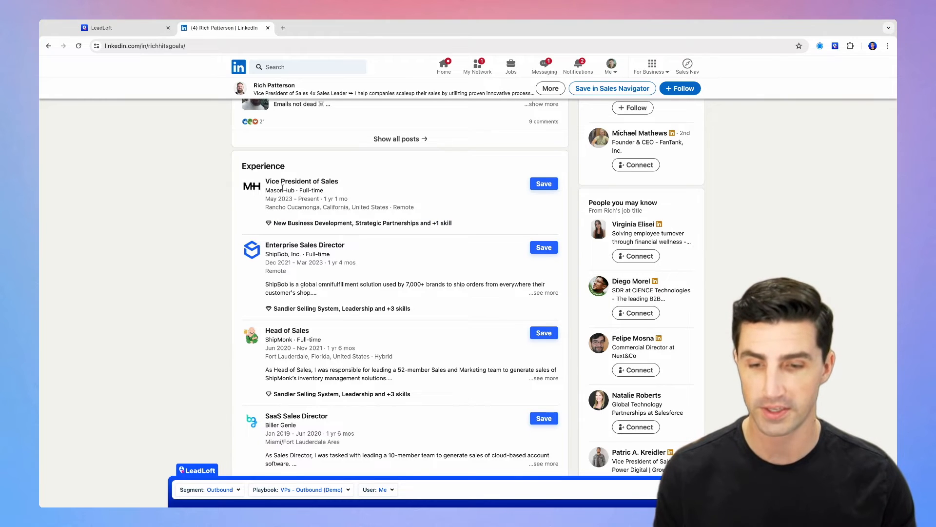
{"action": "left_click", "coordinate": [210, 490]}
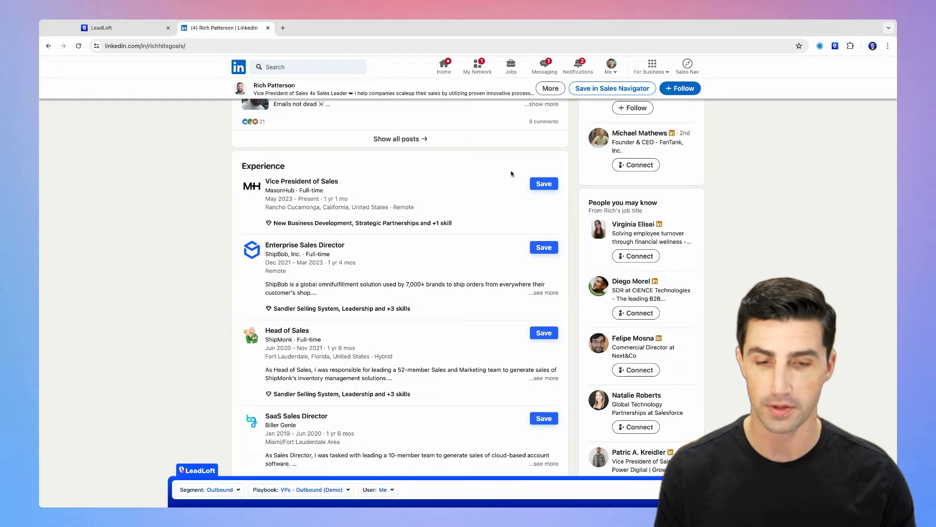
{"action": "left_click", "coordinate": [544, 183]}
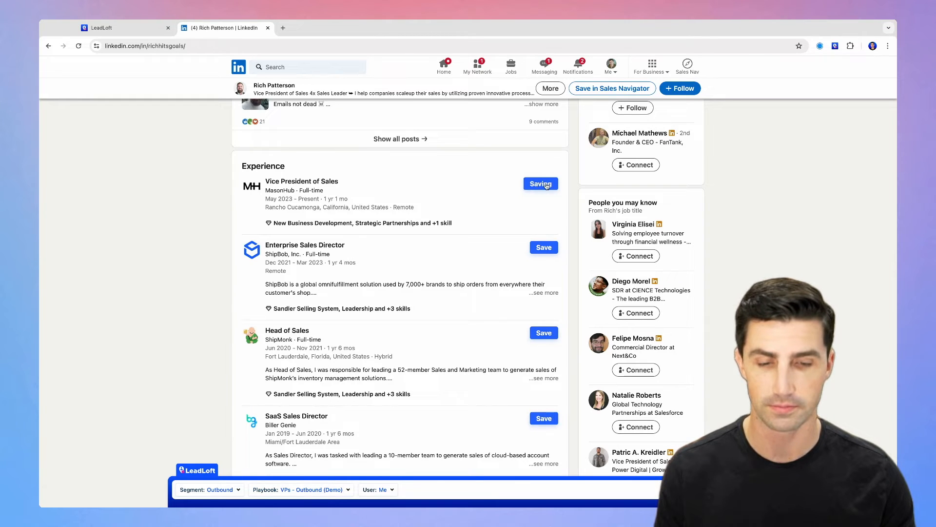
{"action": "left_click", "coordinate": [540, 183]}
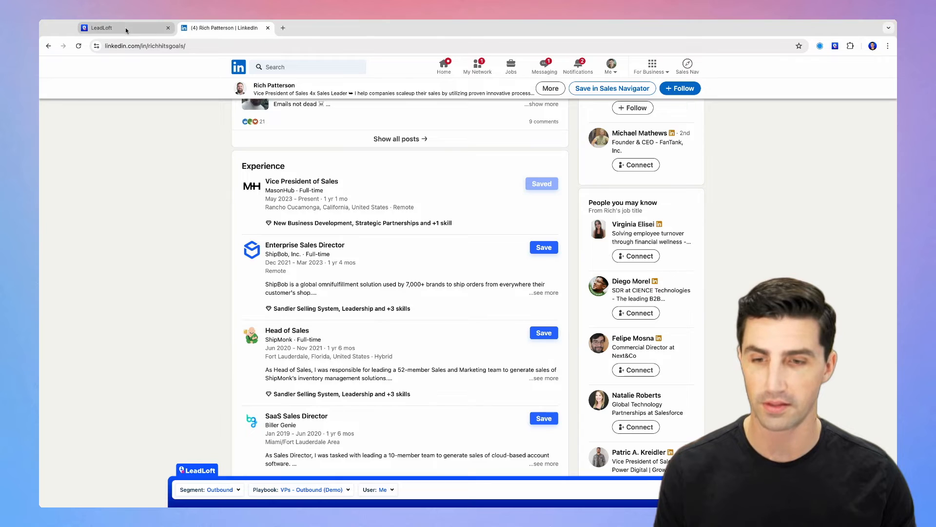
{"action": "left_click", "coordinate": [107, 28]}
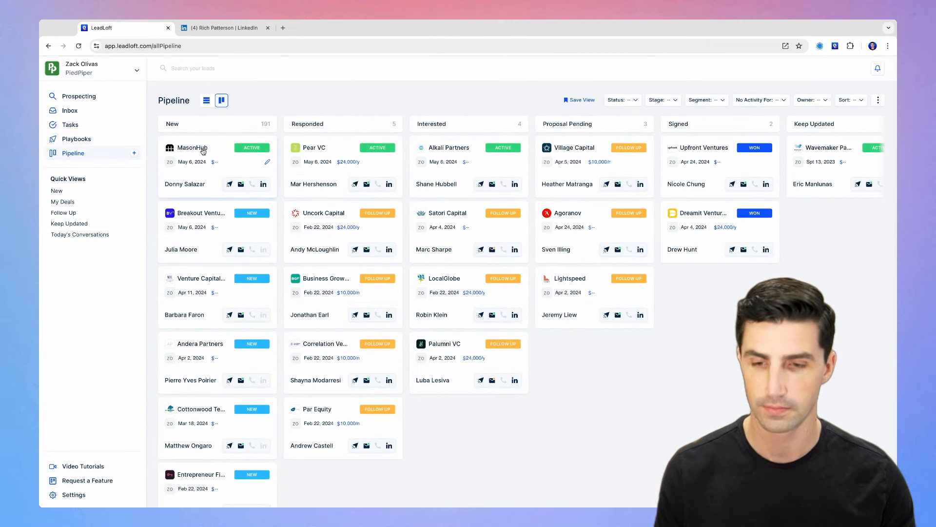
{"action": "left_click", "coordinate": [192, 148]}
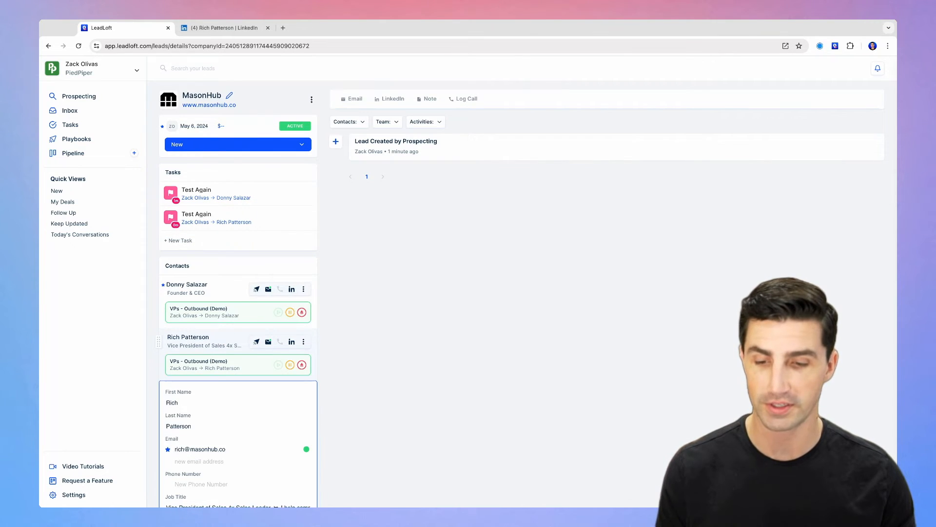
{"action": "scroll", "scroll_direction": "down", "scroll_amount": 3}
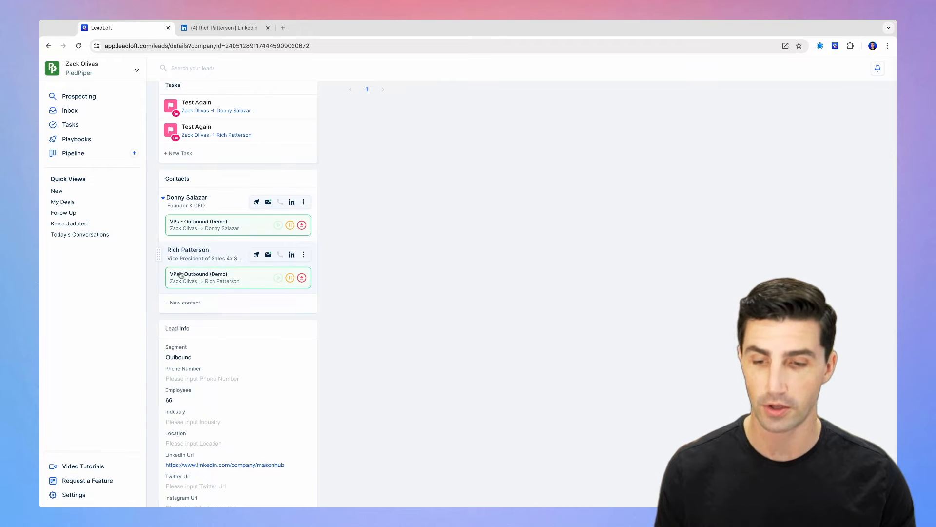
{"action": "scroll", "scroll_direction": "up", "scroll_amount": 3}
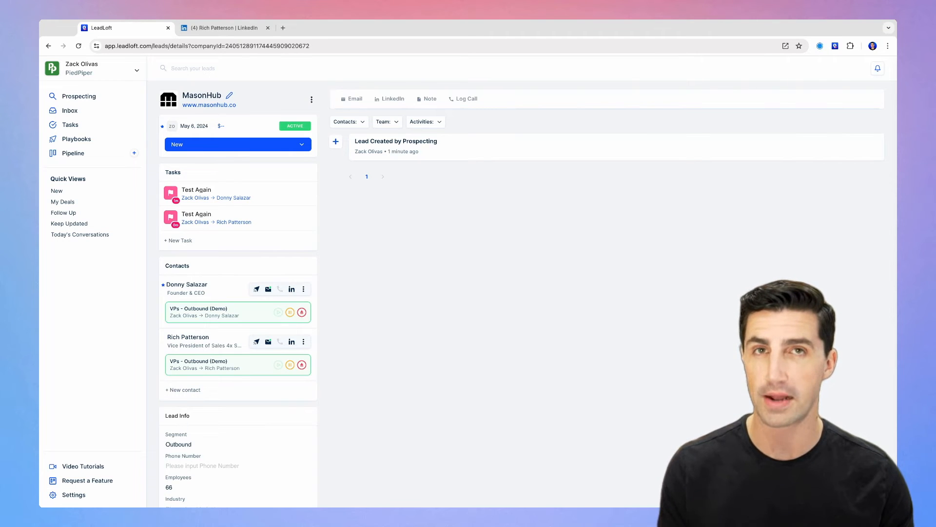
Step: Check that LeadLoft's Avoid Duplicate Outreach setting on LinkedIn is Off, then return to LeadLoft
{"action": "left_click", "coordinate": [224, 28]}
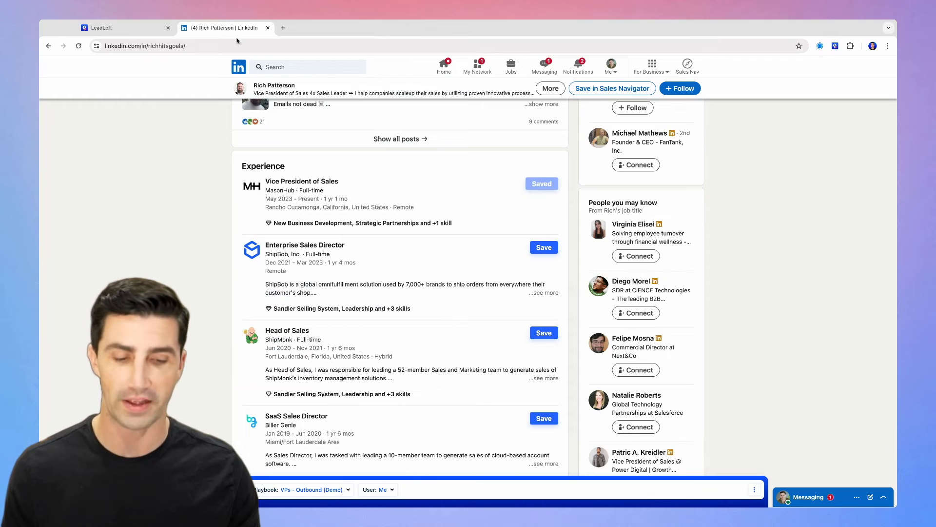
{"action": "left_click", "coordinate": [755, 489]}
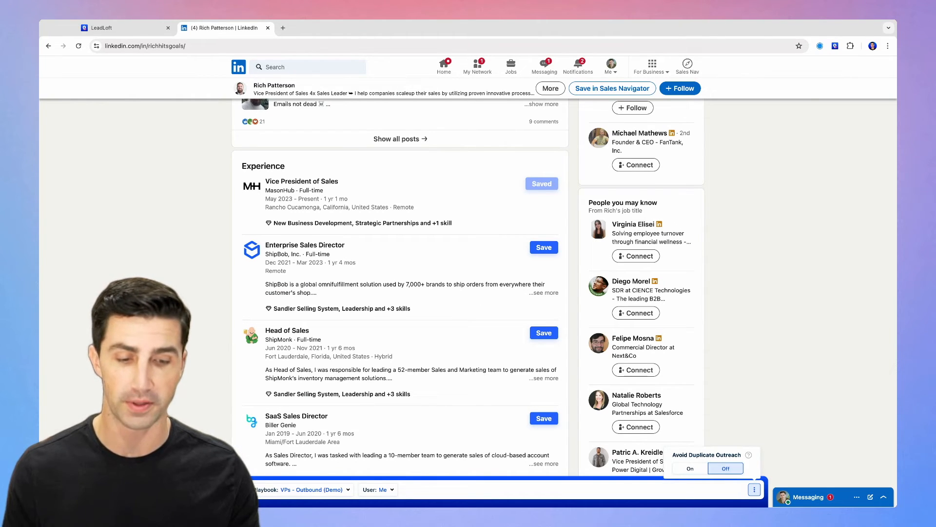
{"action": "left_click", "coordinate": [690, 467]}
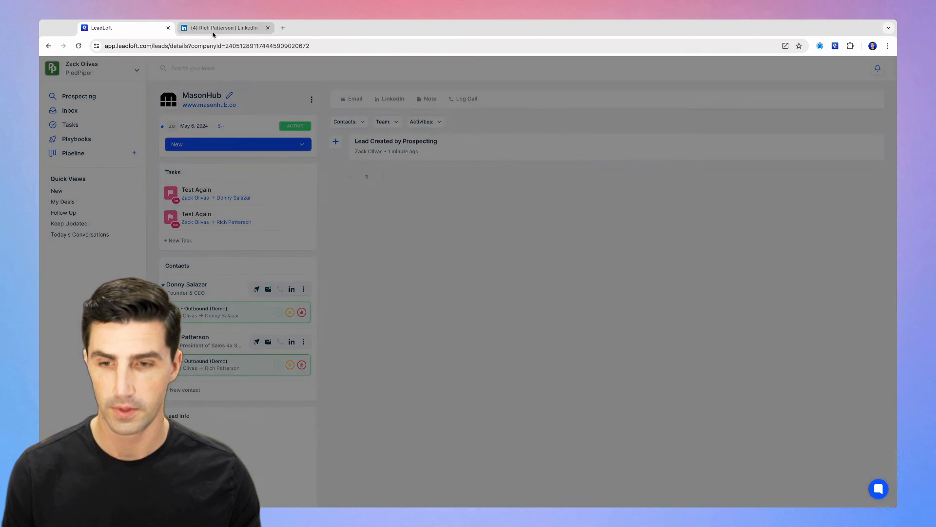
{"action": "left_click", "coordinate": [223, 27]}
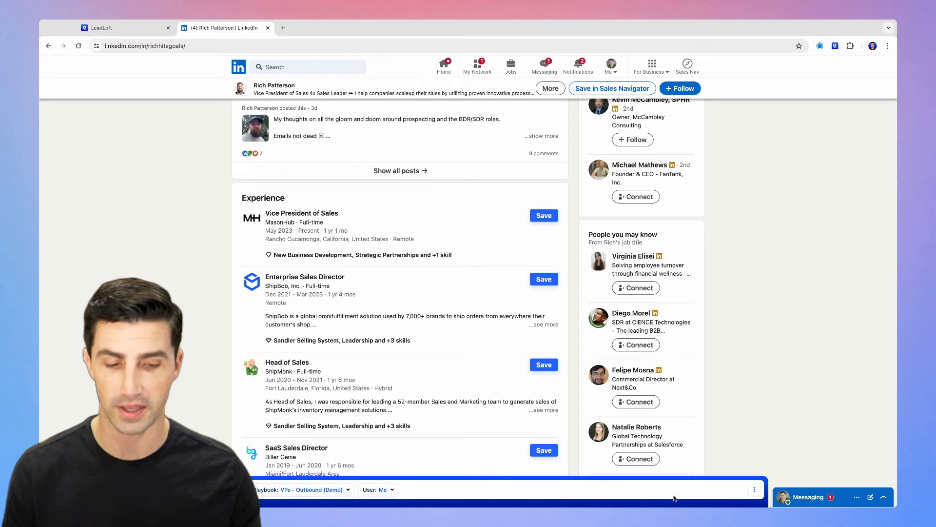
{"action": "left_click", "coordinate": [755, 489]}
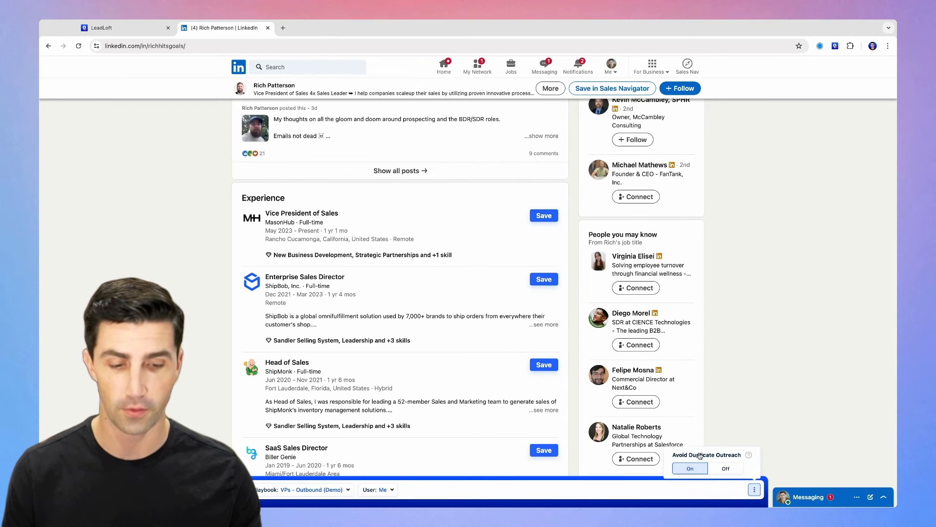
{"action": "left_click", "coordinate": [542, 215]}
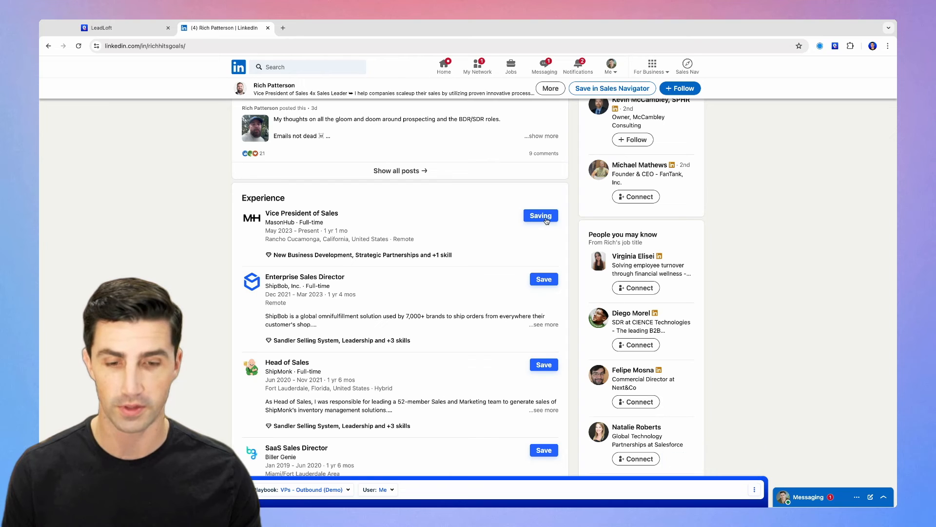
{"action": "left_click", "coordinate": [120, 28]}
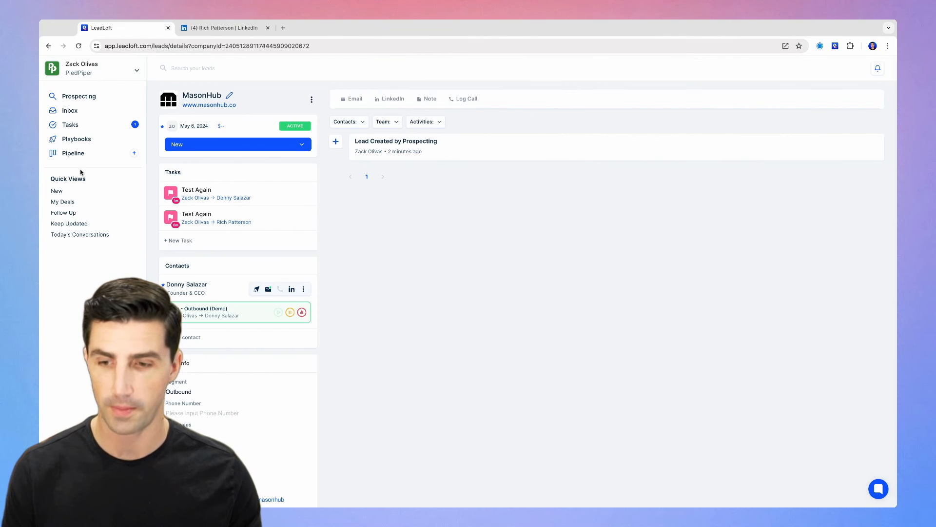
Step: Open the MasonHub lead from the Pipeline to compare Rich's and Donny's enrollments
{"action": "left_click", "coordinate": [72, 153]}
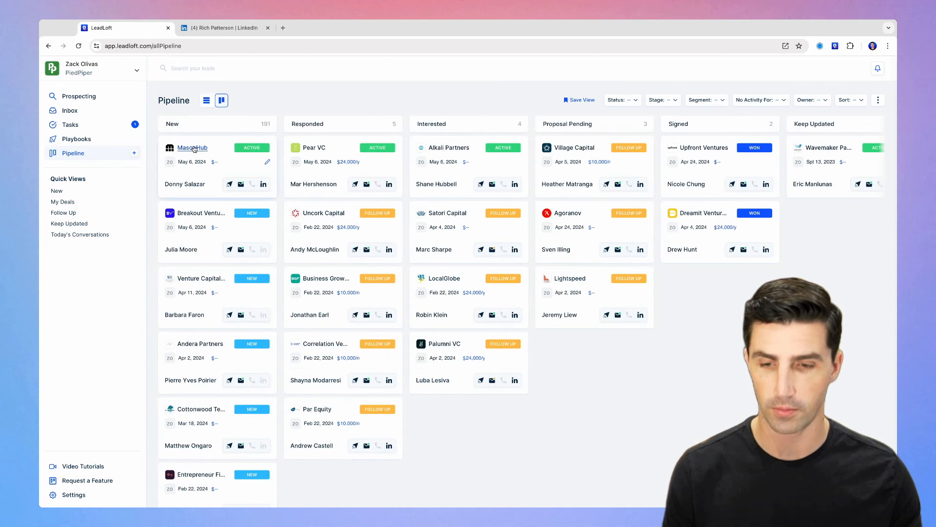
{"action": "left_click", "coordinate": [191, 147]}
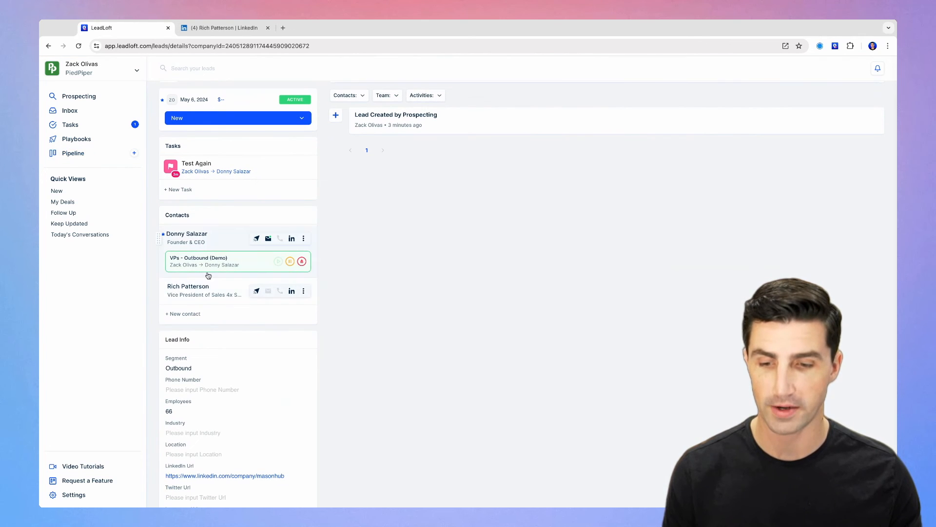